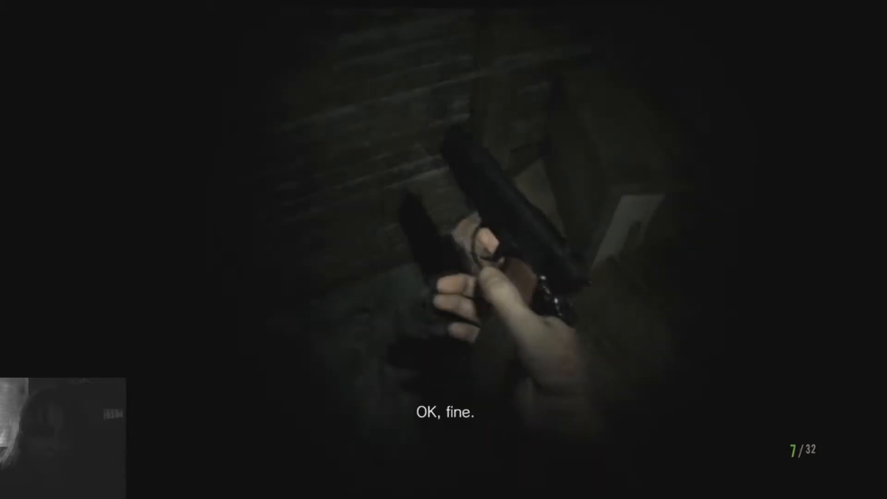
pyautogui.press('Tab')
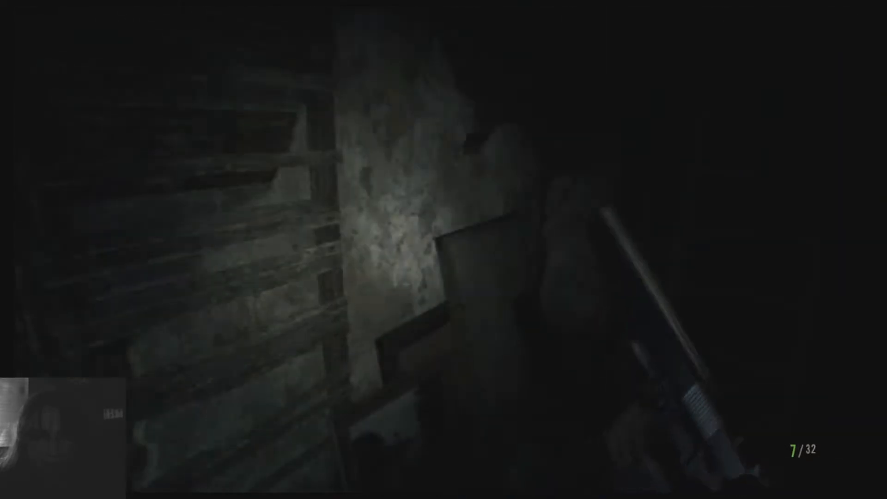
pyautogui.moveTo(444, 250)
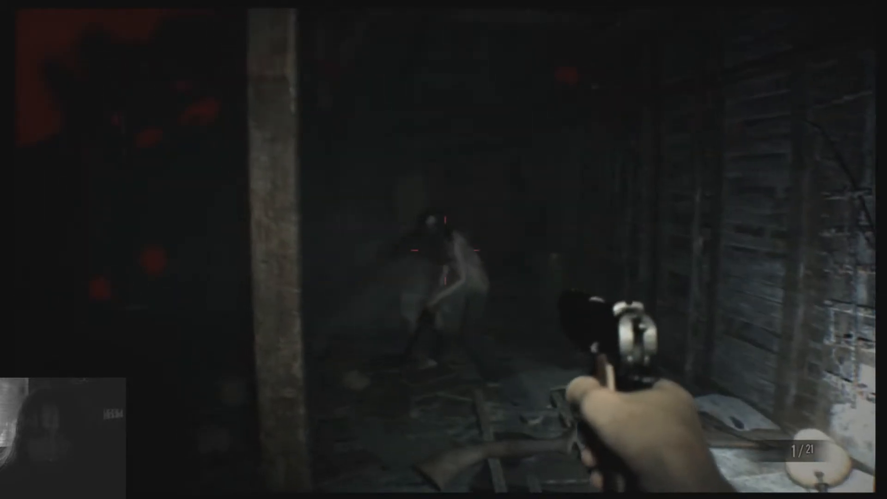
pyautogui.click(444, 249)
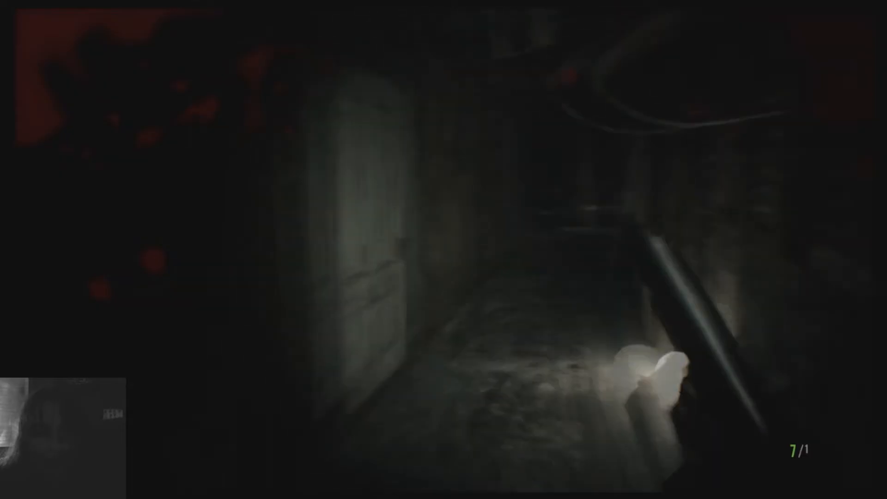
pyautogui.moveTo(443, 249)
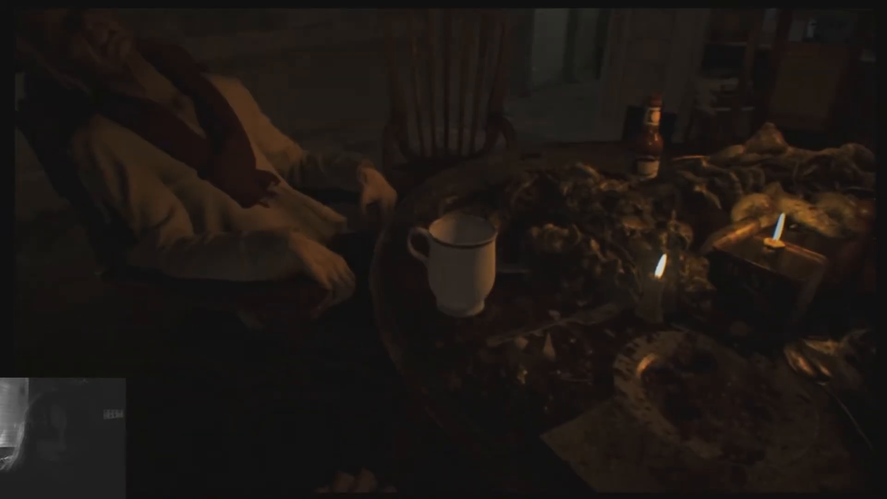
pyautogui.moveTo(443, 250)
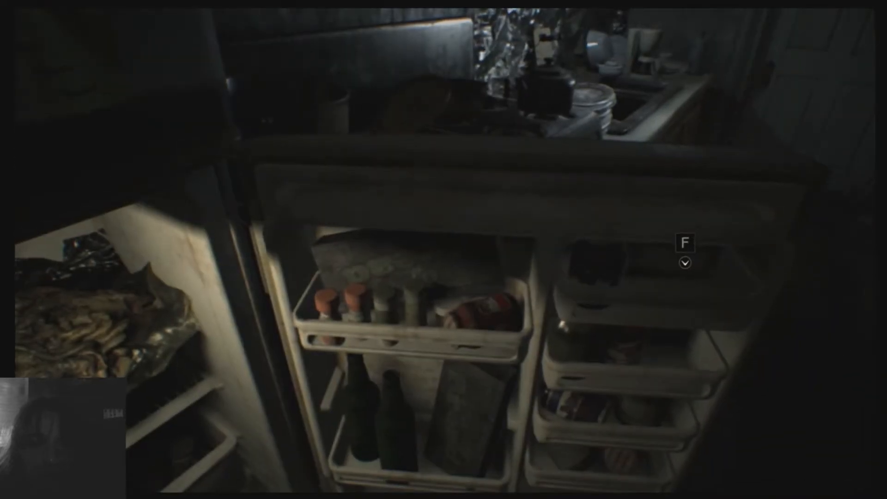
pyautogui.press('f')
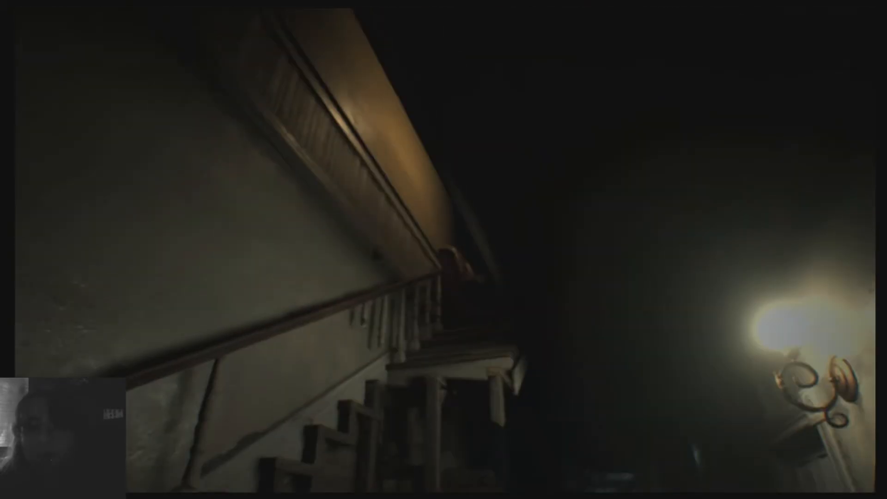
pyautogui.moveTo(444, 249)
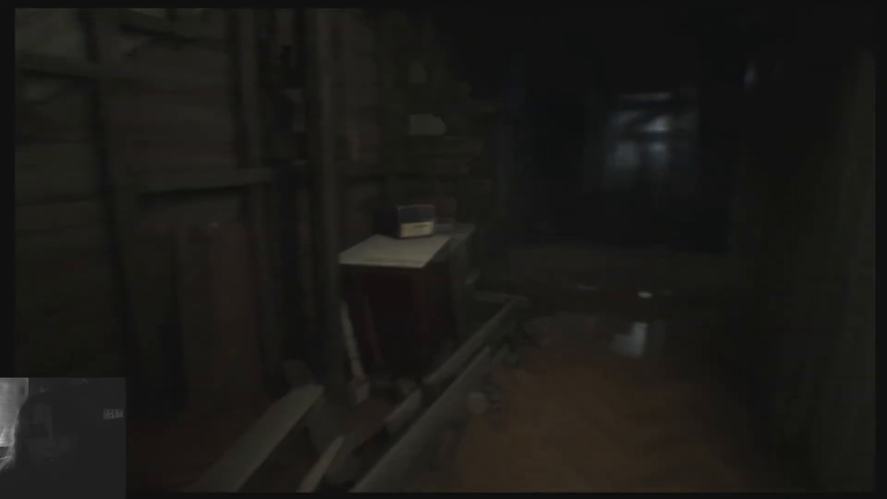
pyautogui.moveTo(444, 250)
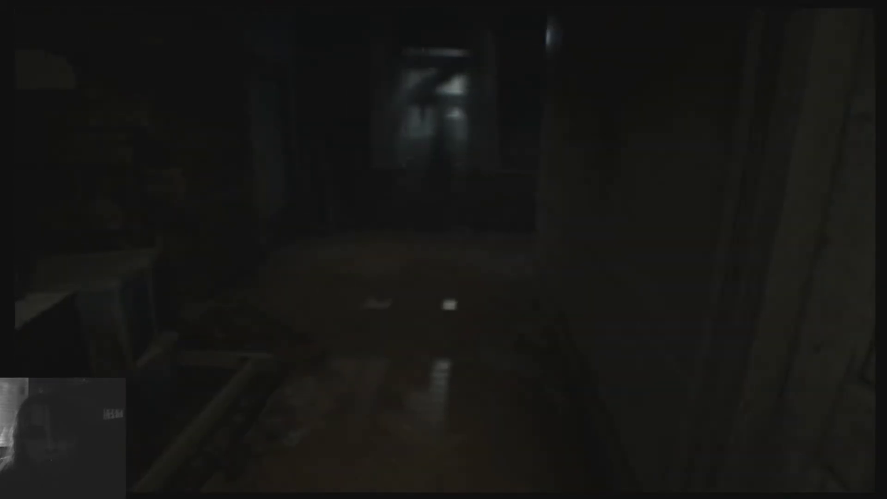